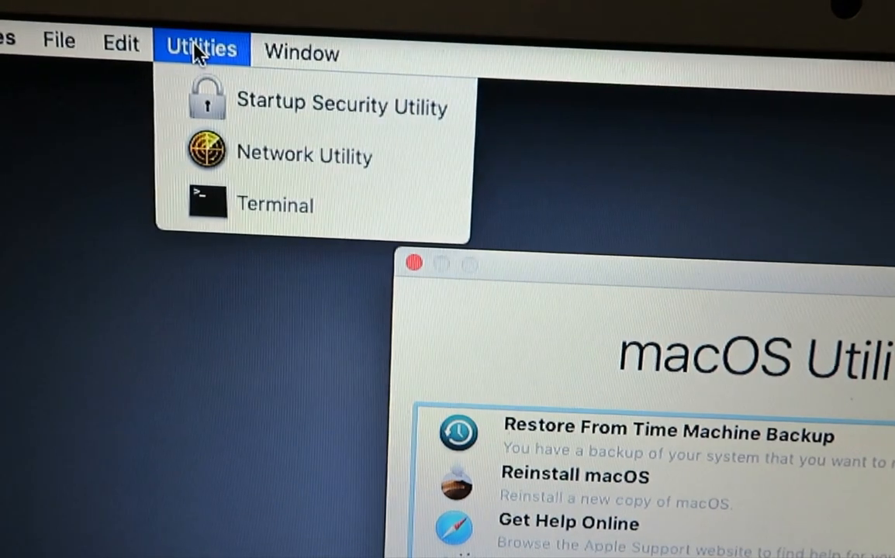
pyautogui.moveTo(276, 215)
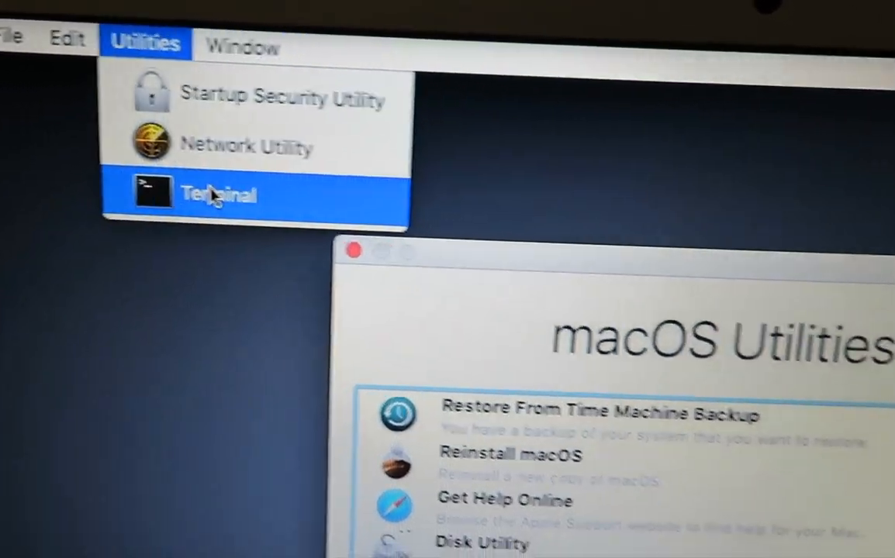
# Start Restore From Time Machine Backup and continue past its intro to the restore source list.
pyautogui.click(217, 196)
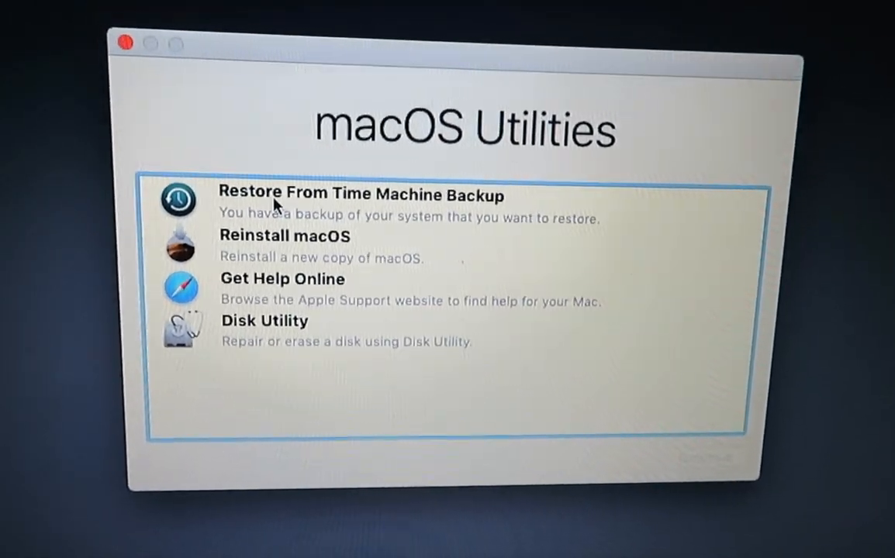
pyautogui.click(357, 195)
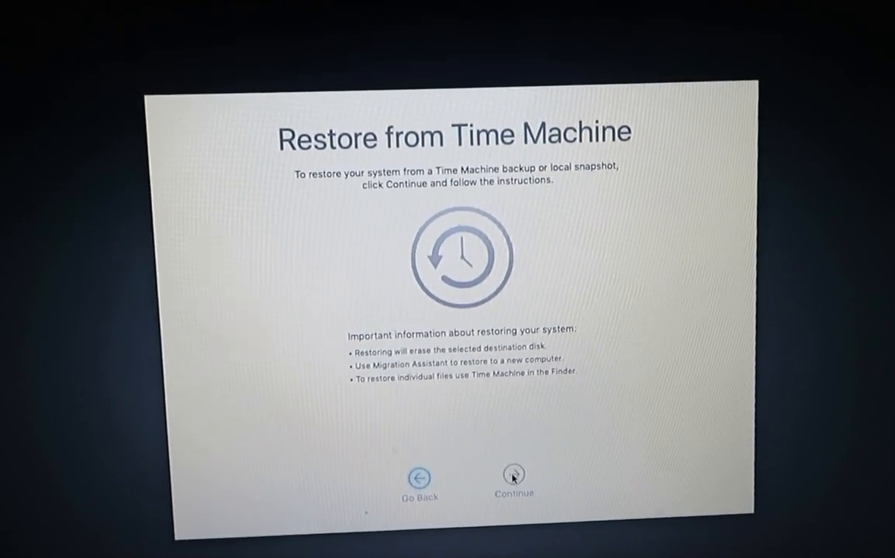
pyautogui.click(513, 475)
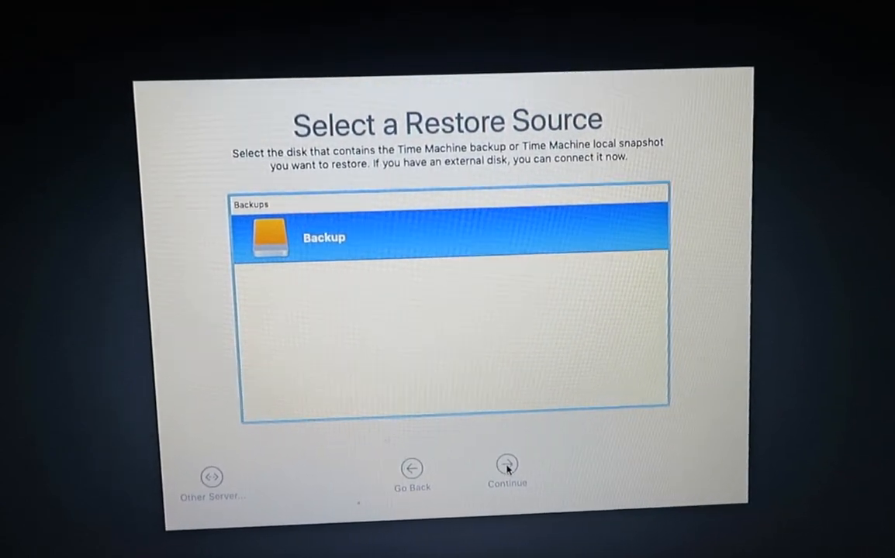
# Continue with the Backup disk as the restore source to list its dated backups.
pyautogui.click(505, 469)
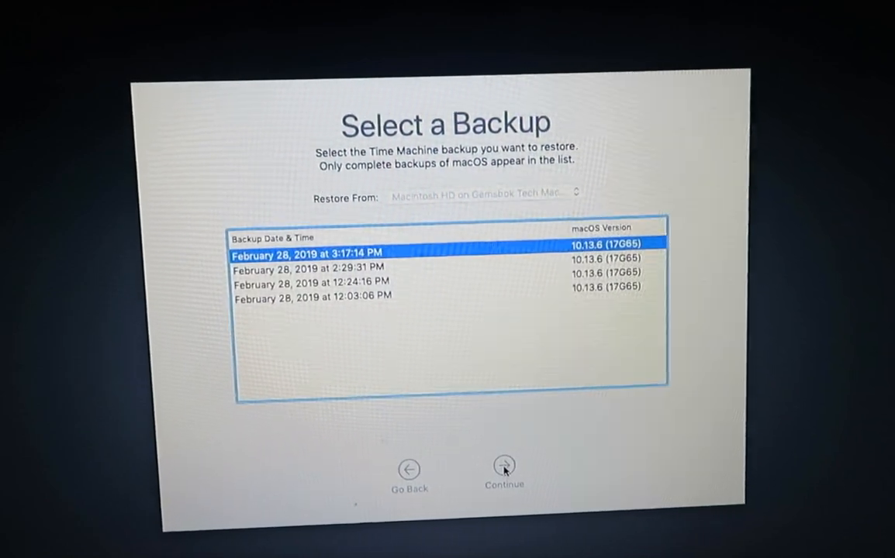
pyautogui.moveTo(360, 352)
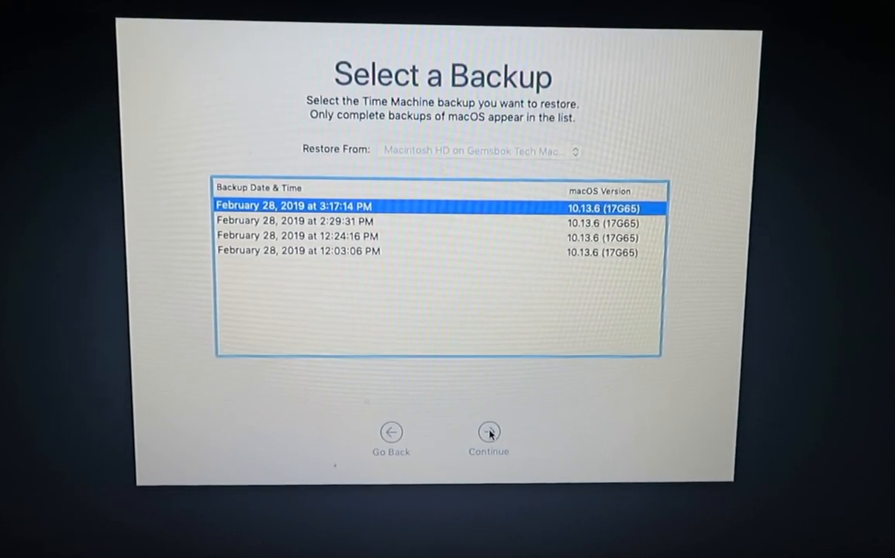
# Restore the February 28, 3:17:14 PM backup onto Macintosh HD, bringing up the erase warning.
pyautogui.click(488, 433)
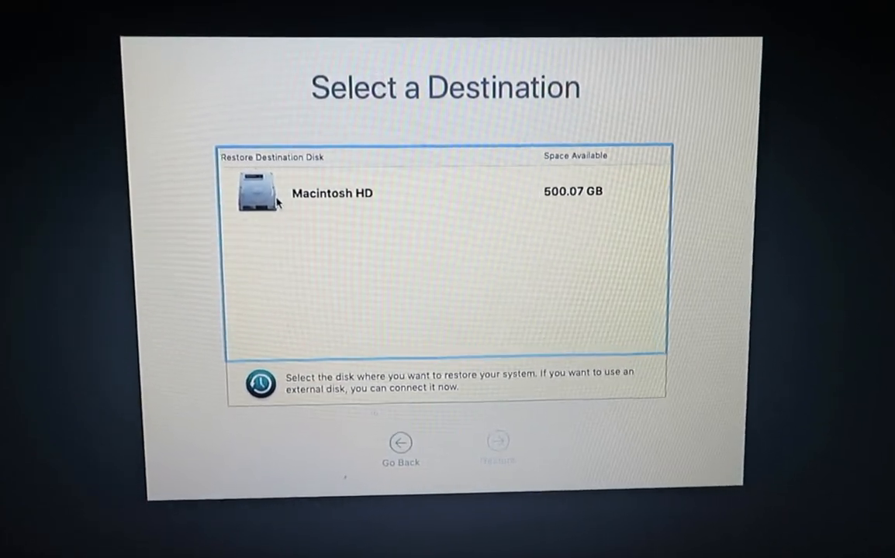
pyautogui.click(334, 193)
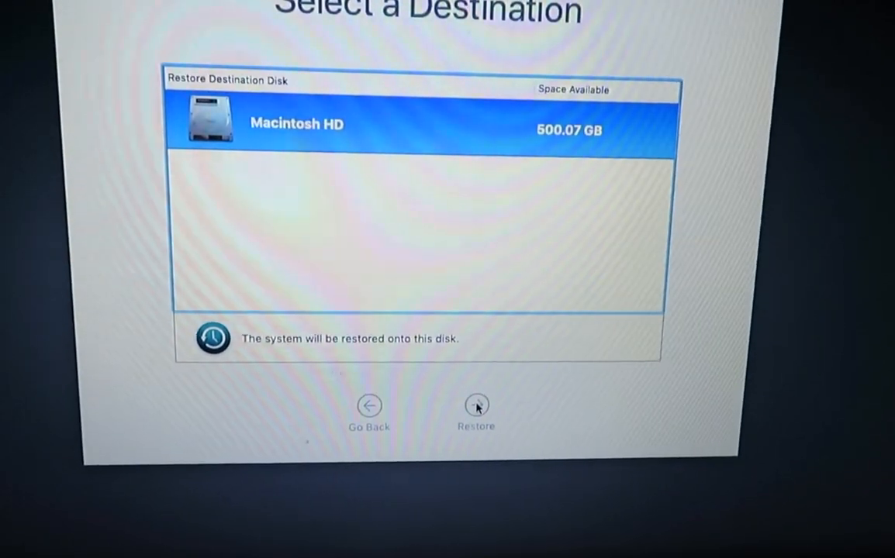
pyautogui.click(476, 407)
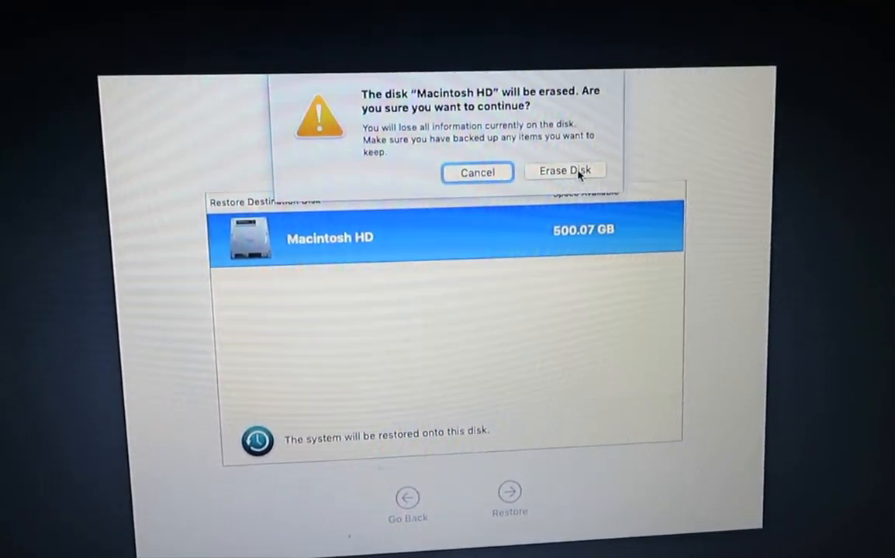
pyautogui.click(565, 170)
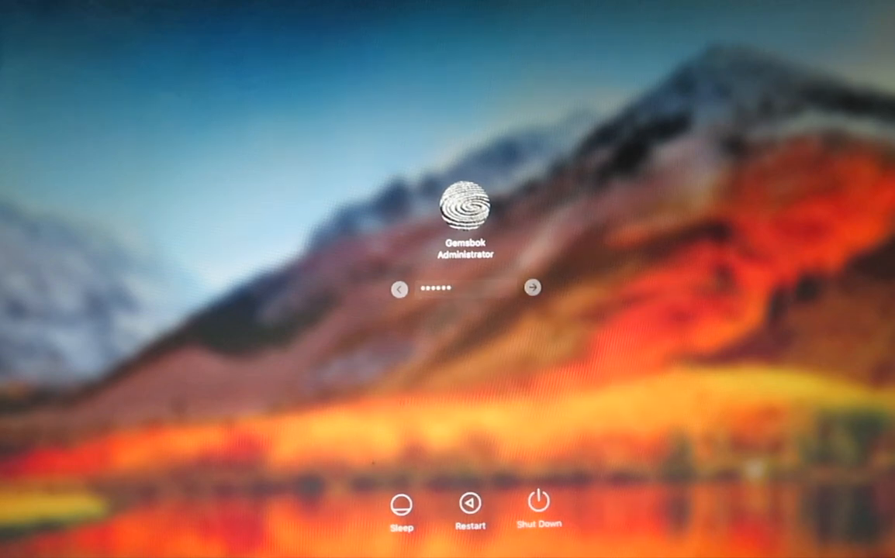
# Log in to the administrator account with the entered password.
pyautogui.click(532, 287)
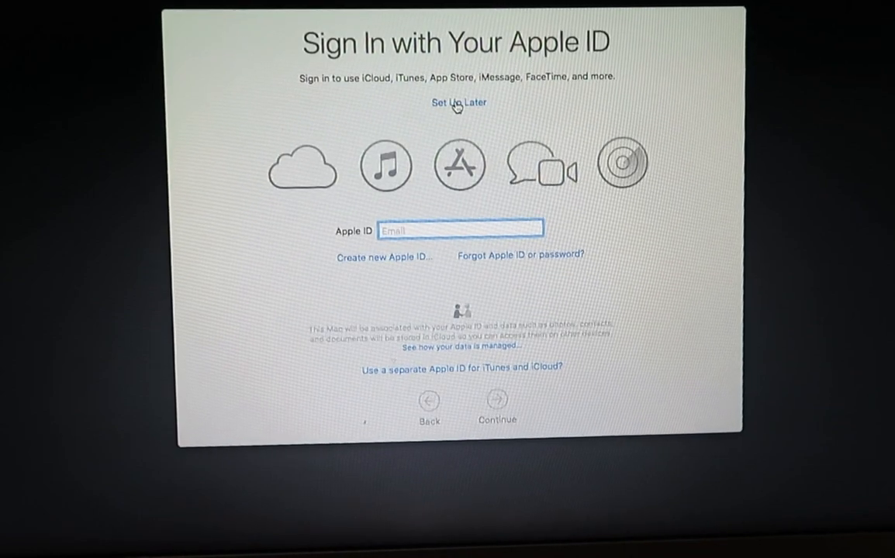
# Choose Set Up Later to skip the Apple ID sign-in.
pyautogui.click(458, 103)
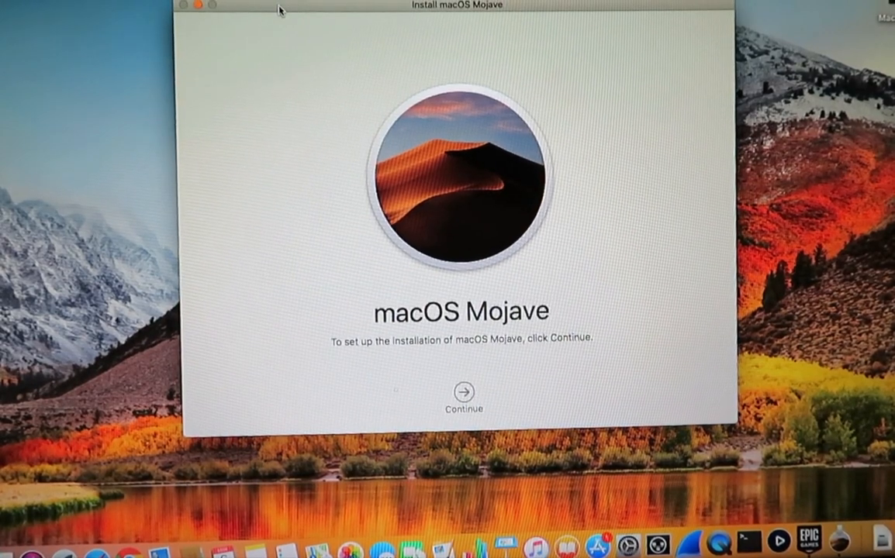
# Quit the Mojave installer and focus the Epic Games Launcher password field.
pyautogui.click(31, 6)
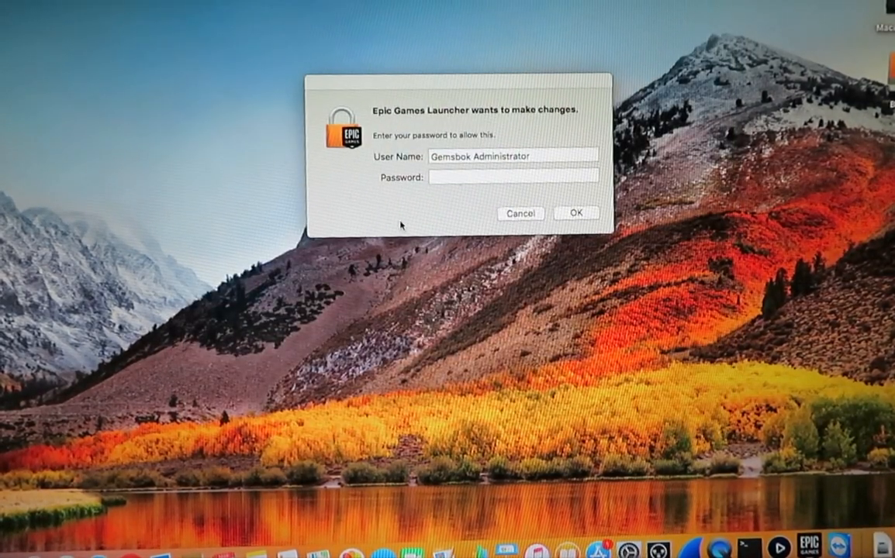
pyautogui.click(514, 178)
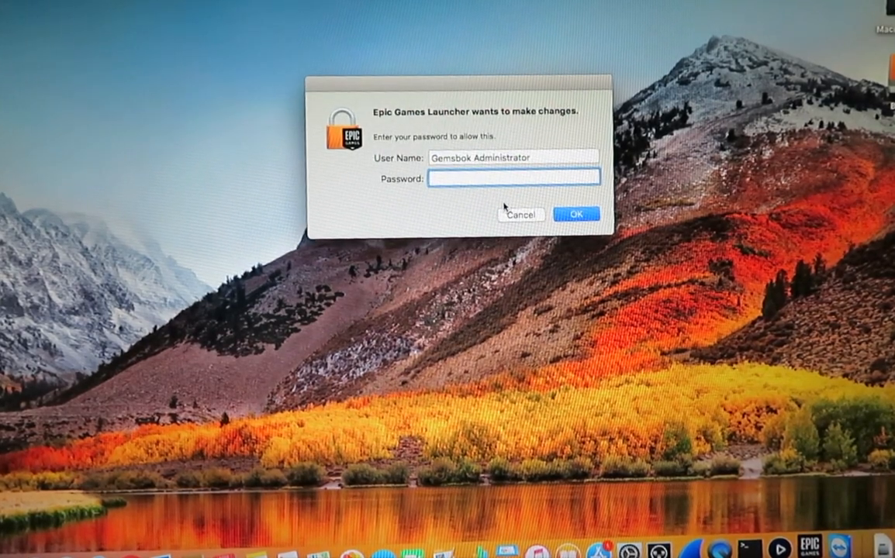